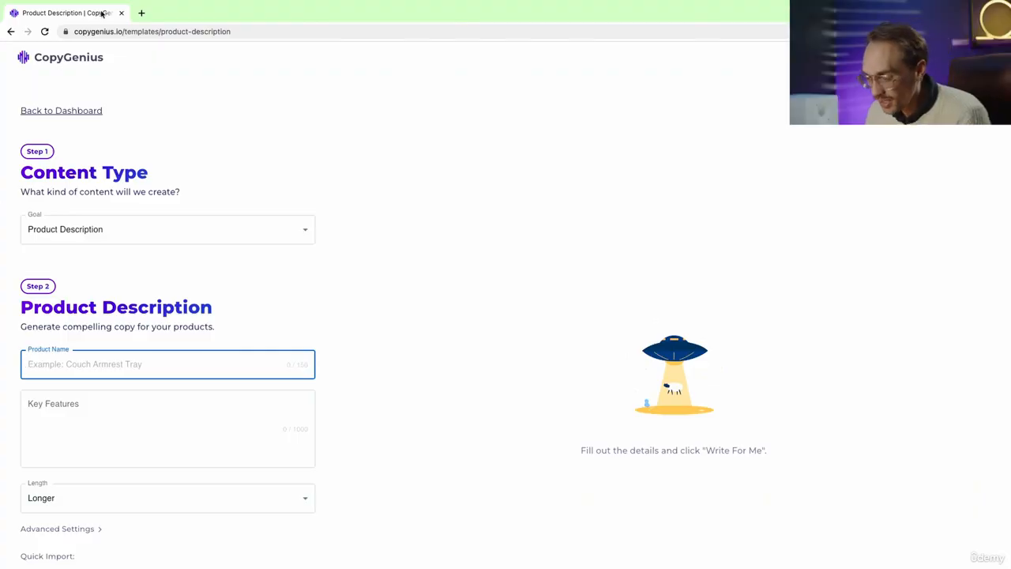
Step: Scroll the template list down through Ecommerce, Ads, Website, Writing, Email, Socials and Others
scroll(down, 3)
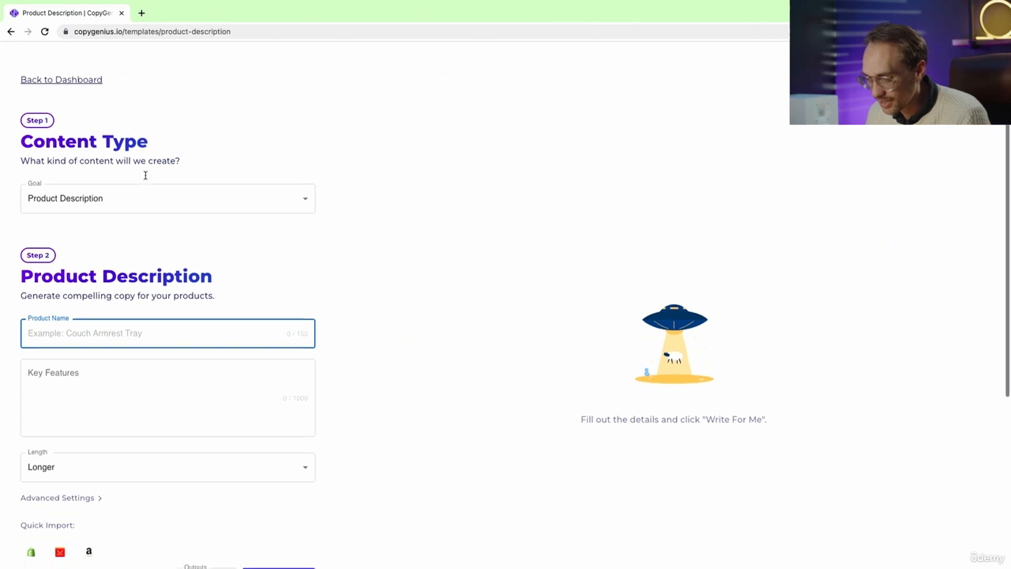
scroll(down, 3)
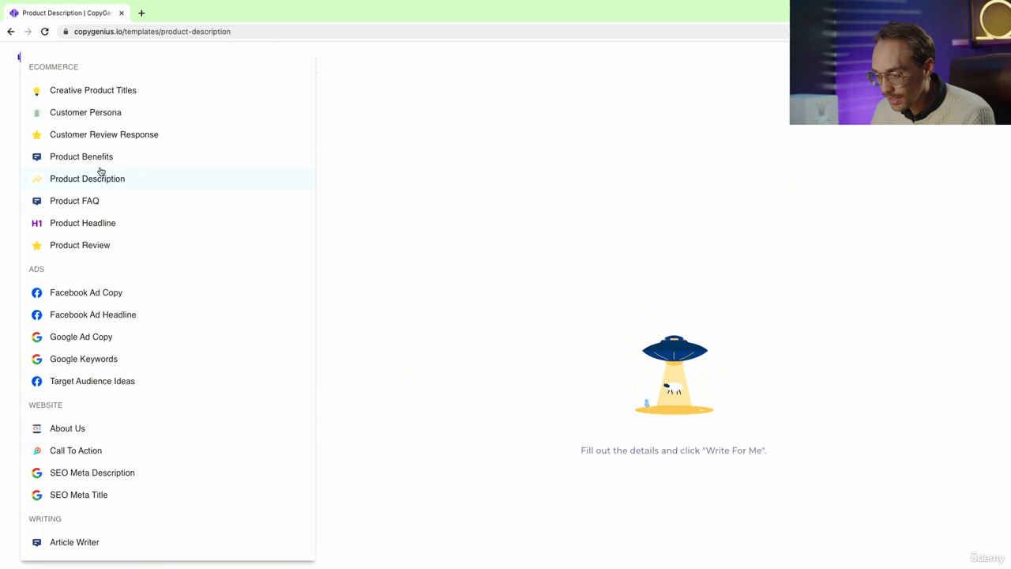
scroll(down, 3)
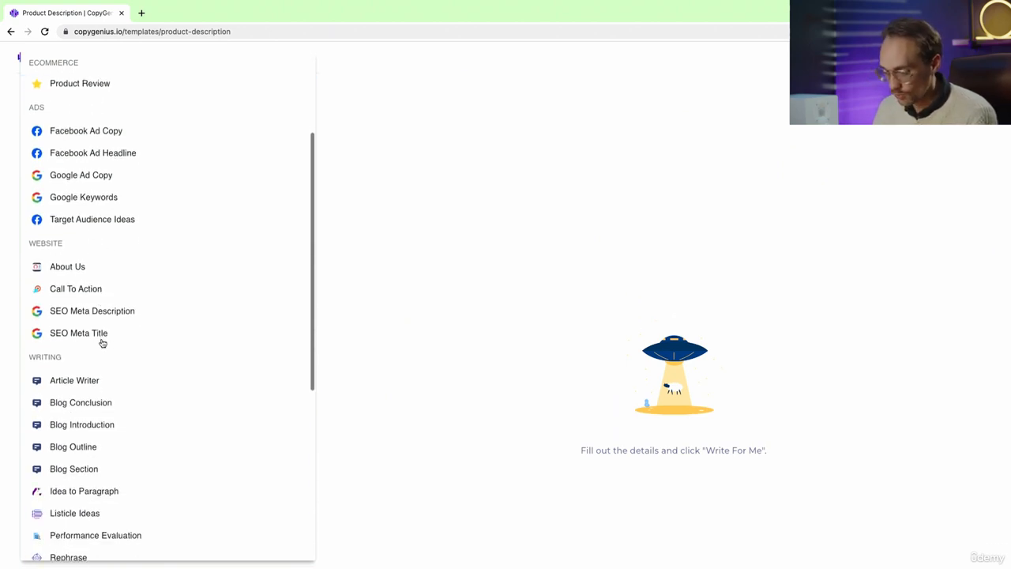
scroll(down, 3)
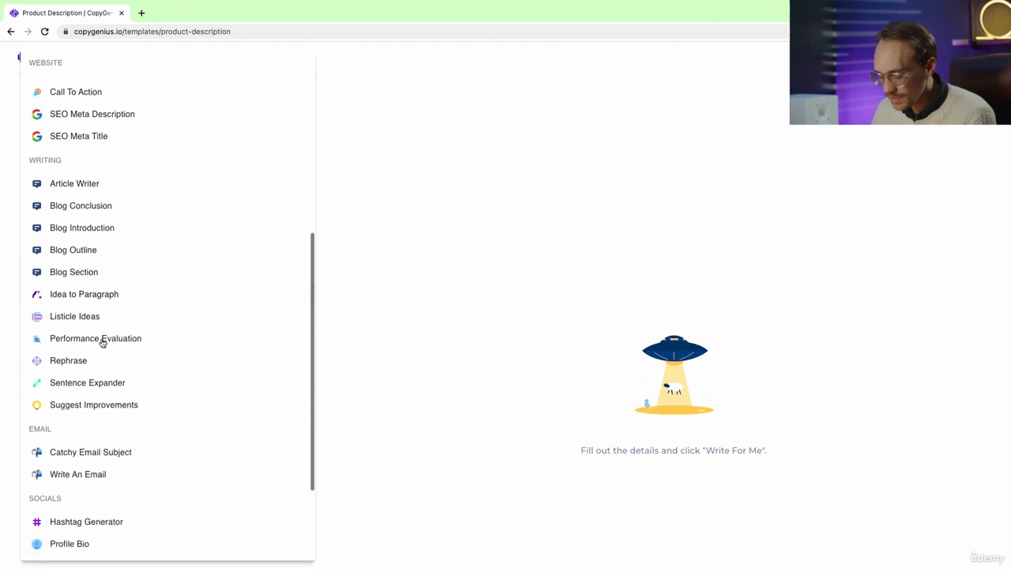
scroll(down, 3)
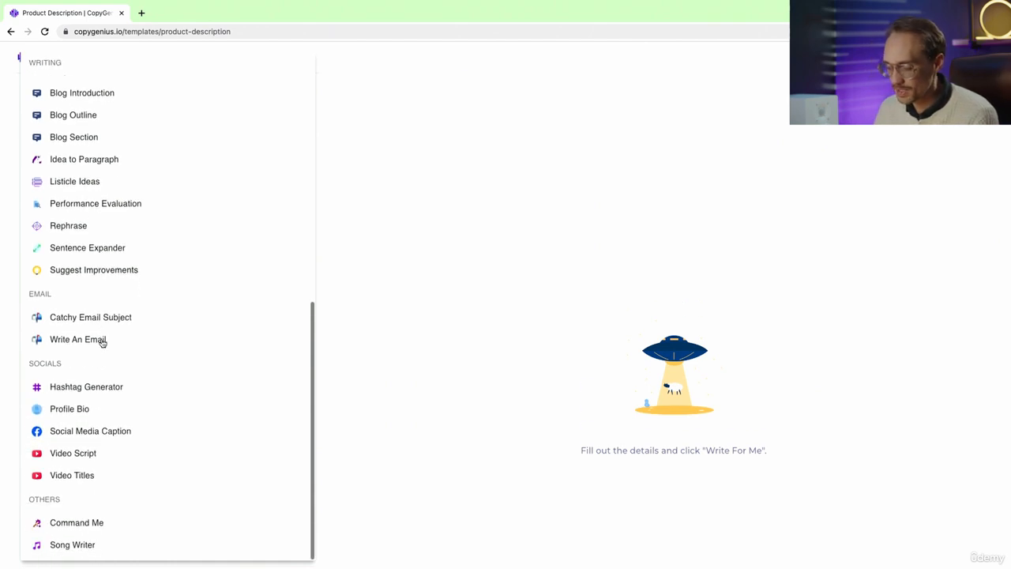
mouse_move(109, 430)
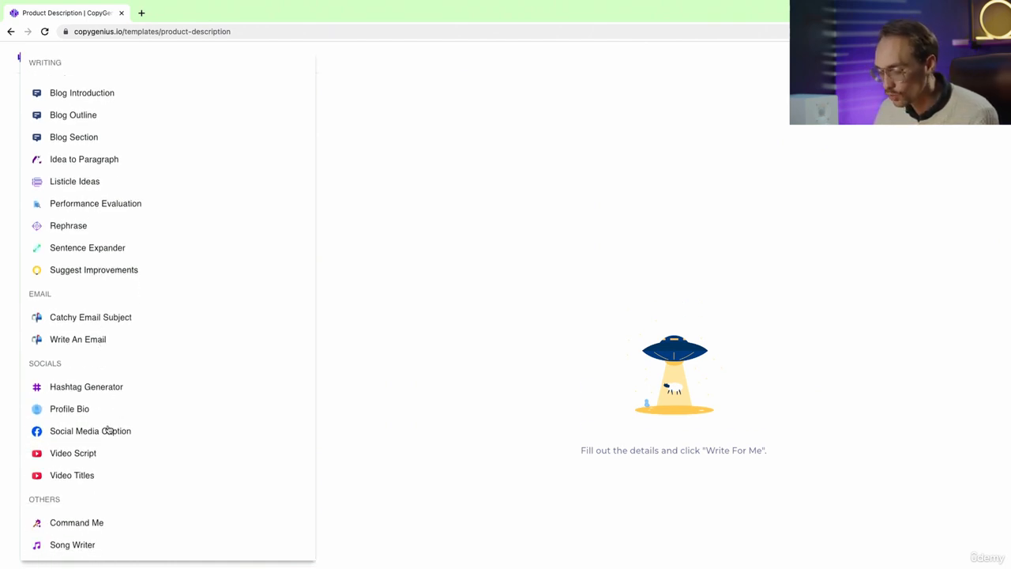
mouse_move(129, 418)
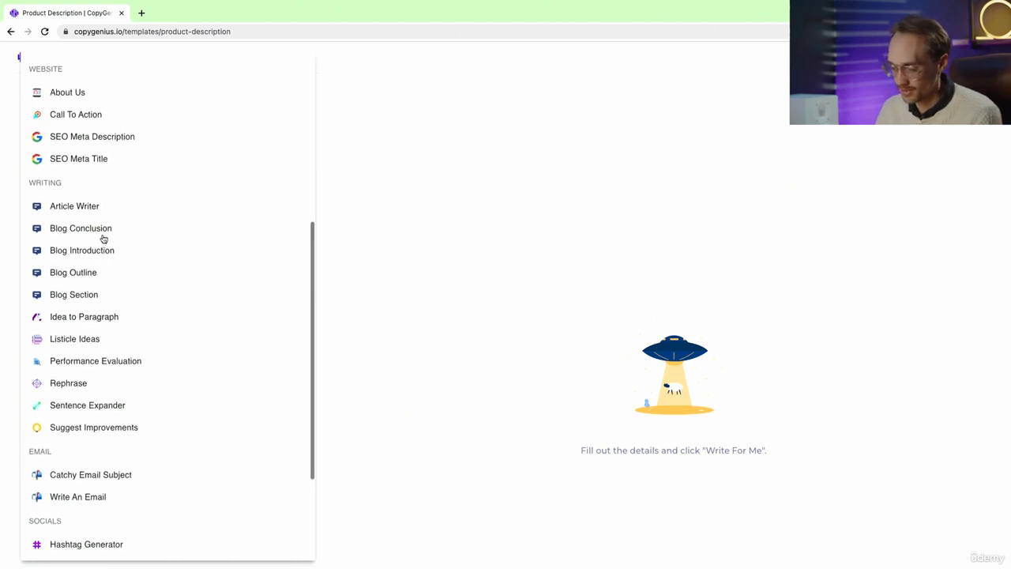
Step: Choose Rephrase and complete the butterfly passage with 'subdued and blend into their surroundings.'
click(68, 382)
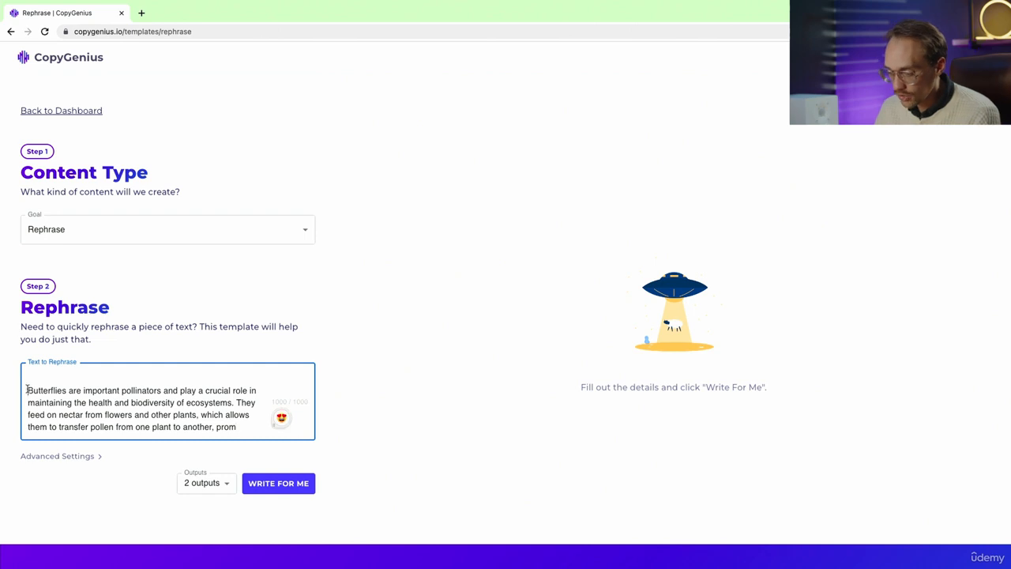
text(subdued and blend into their surroundings.)
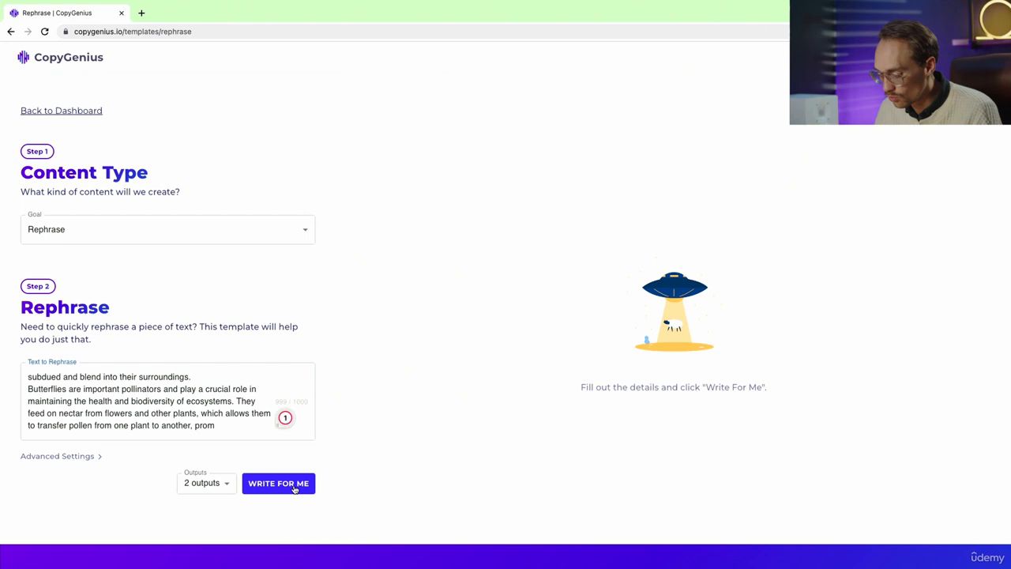
Step: Run WRITE FOR ME and review the Rephrase #1 and #2 butterfly results
click(278, 483)
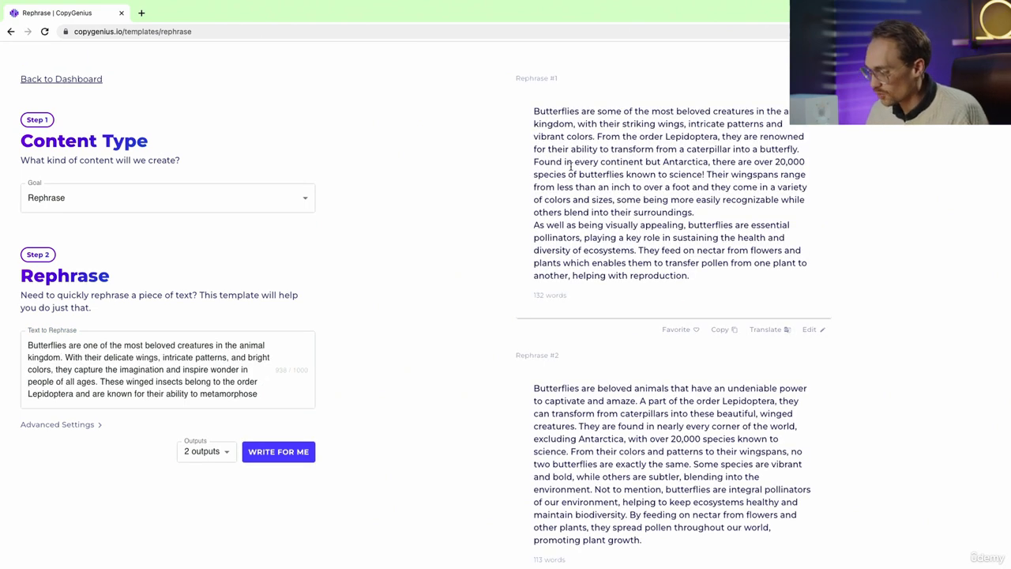
scroll(down, 3)
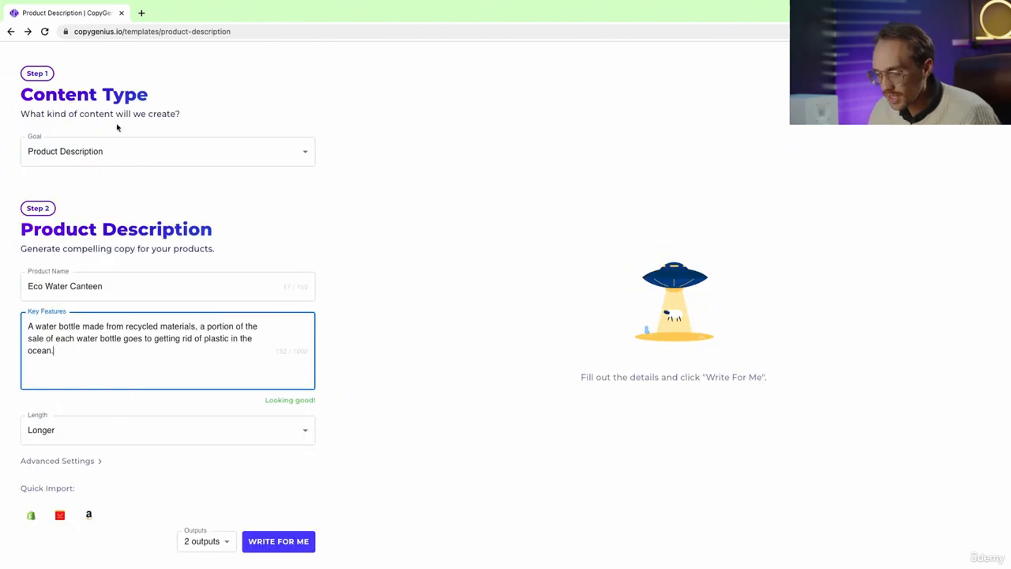
Step: Set the Eco Water Canteen description length to Shorter and keep 2 outputs
click(166, 286)
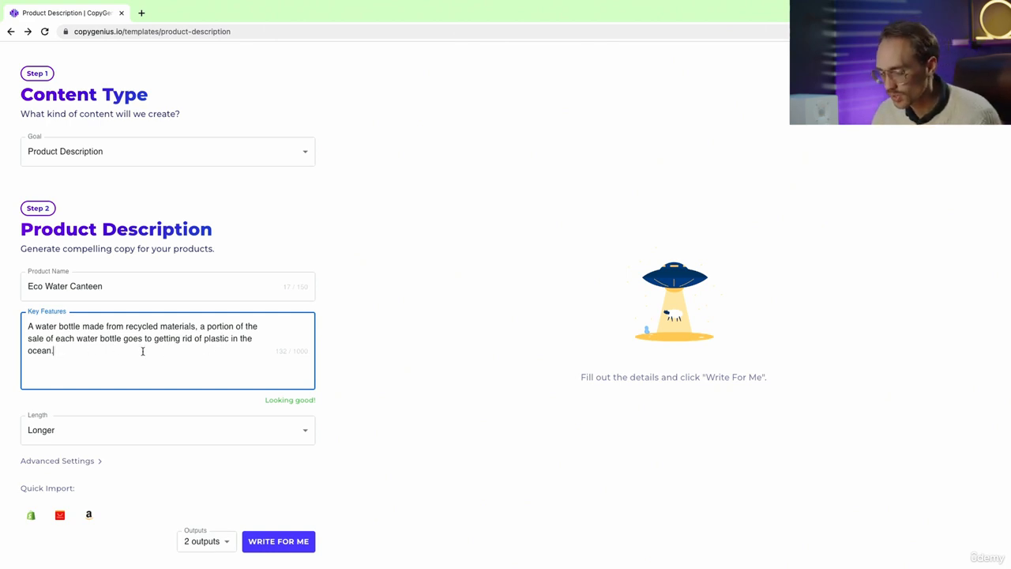
click(167, 429)
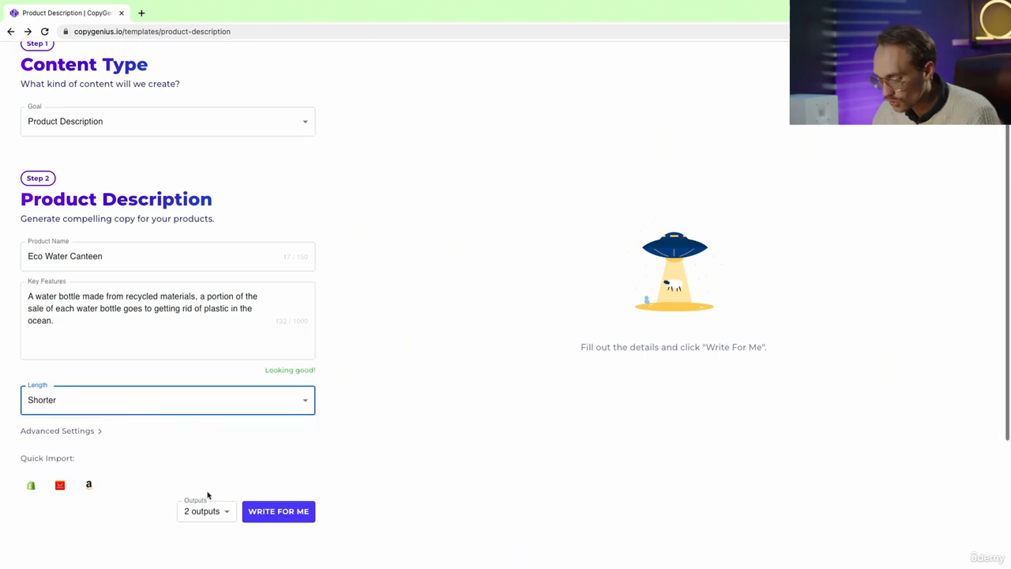
click(205, 510)
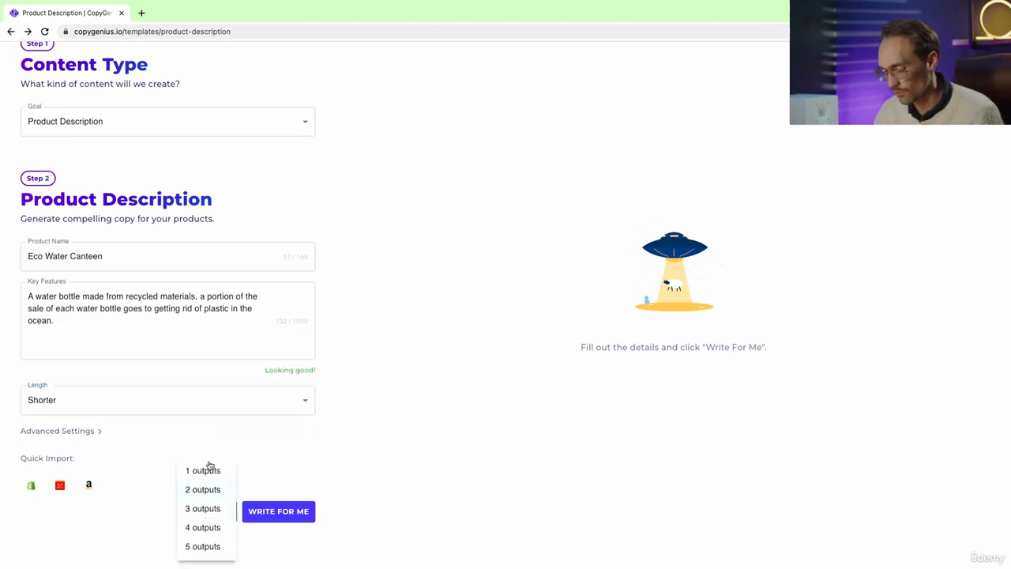
click(203, 489)
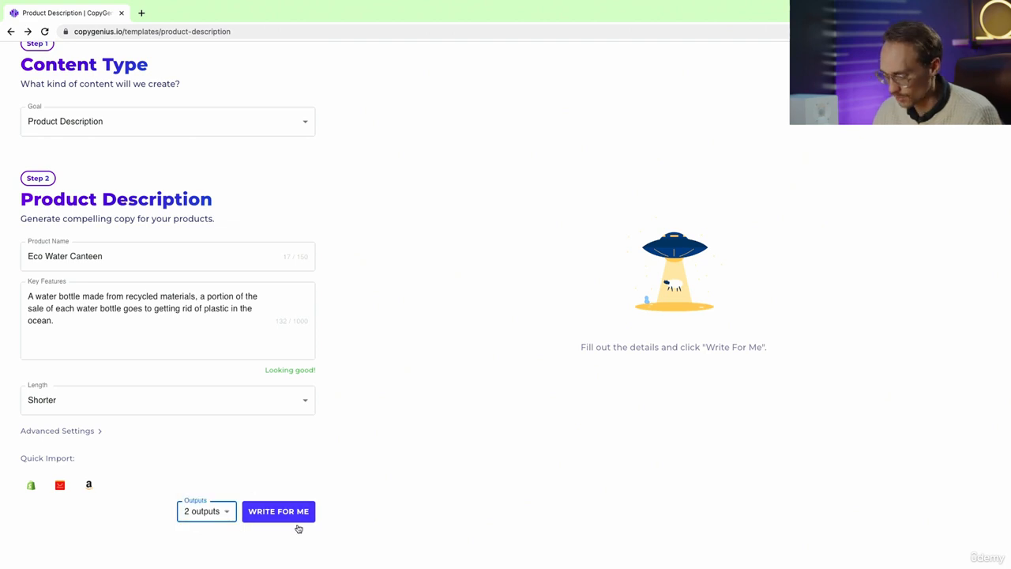
Step: Run WRITE FOR ME and read Product Description #1 and #2 for the Eco Water Canteen
click(278, 512)
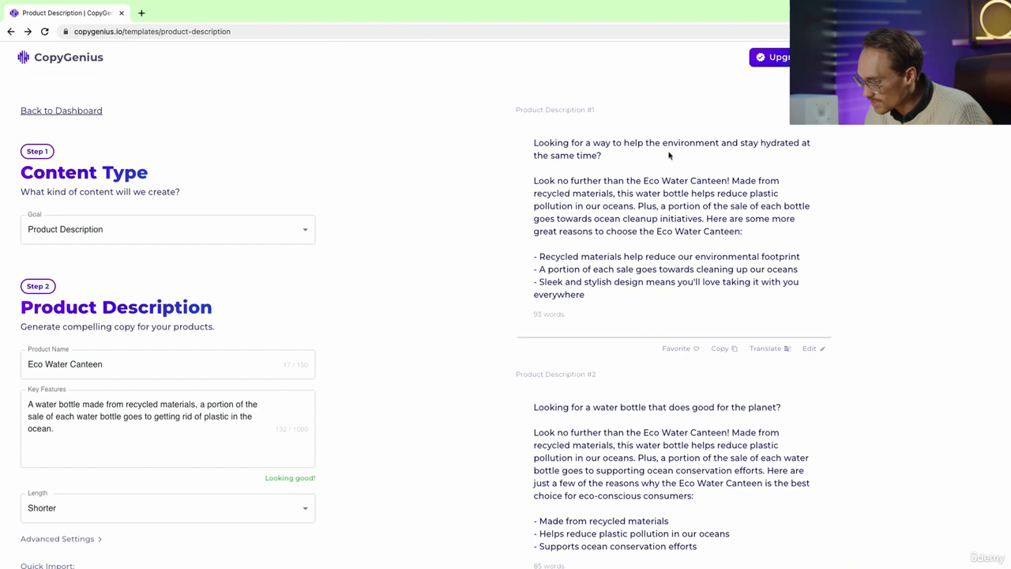
scroll(down, 3)
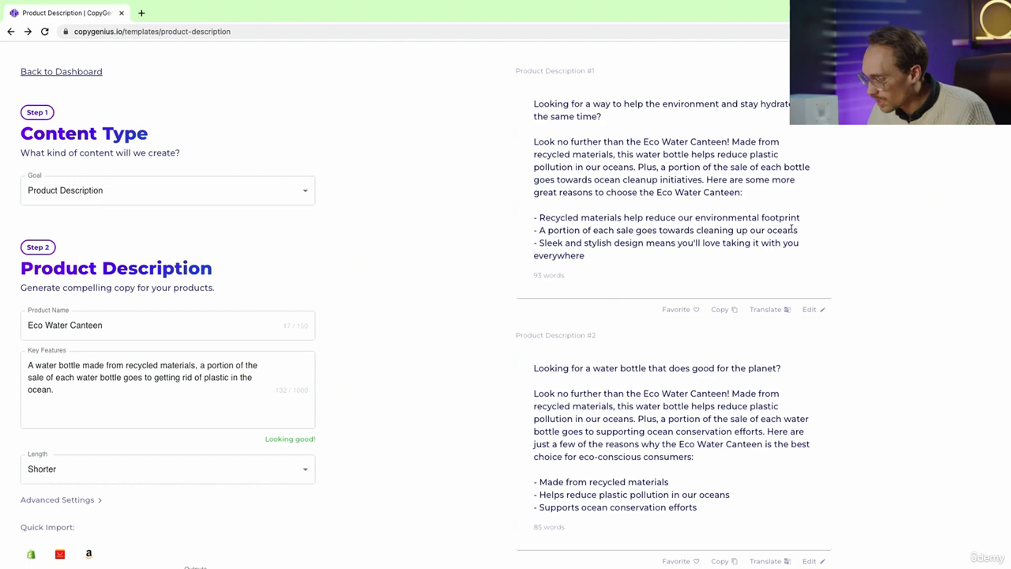
mouse_move(662, 256)
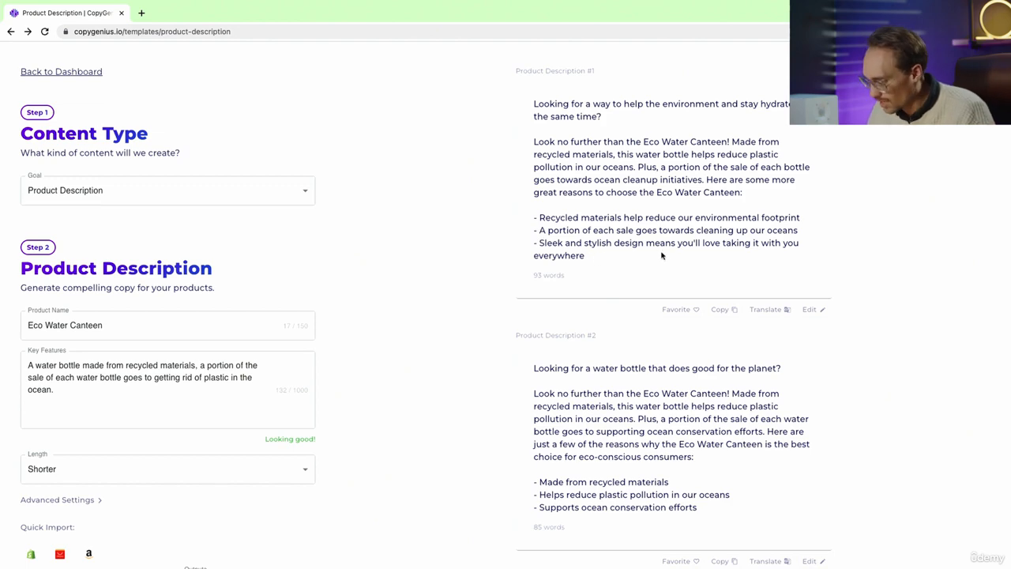
scroll(down, 3)
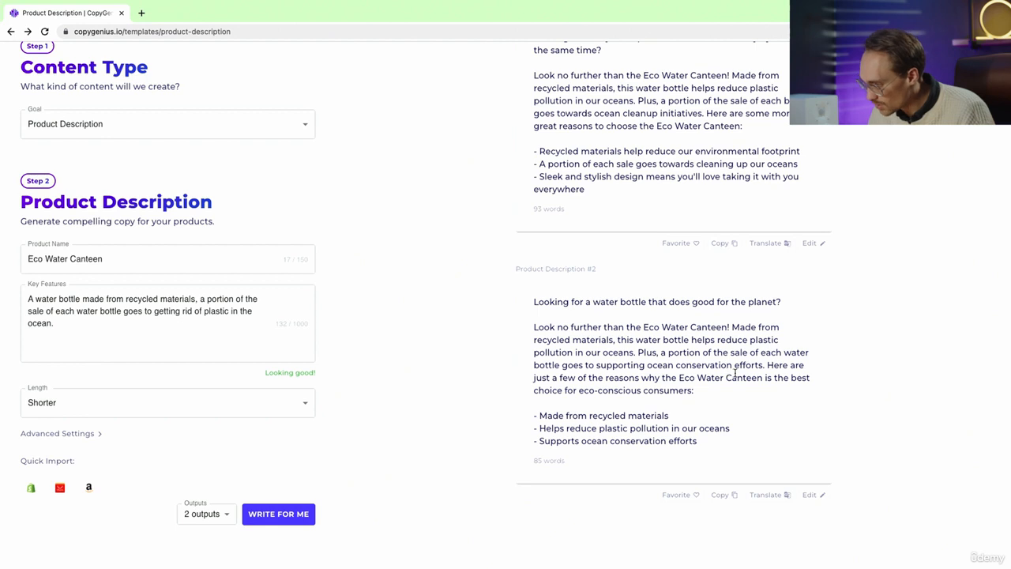
scroll(down, 3)
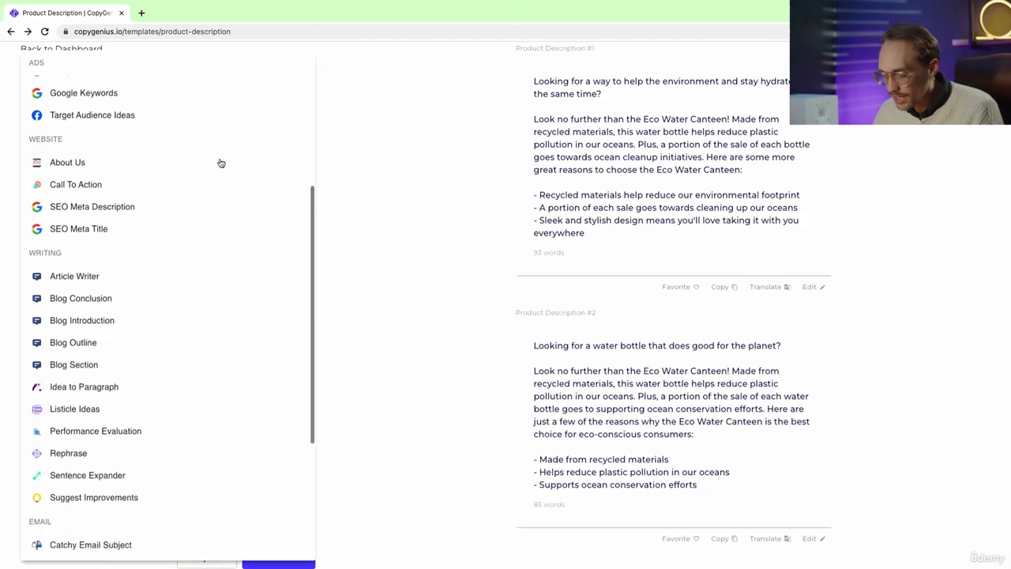
Step: Scroll the template list down to the Email, Socials and Others categories
scroll(down, 3)
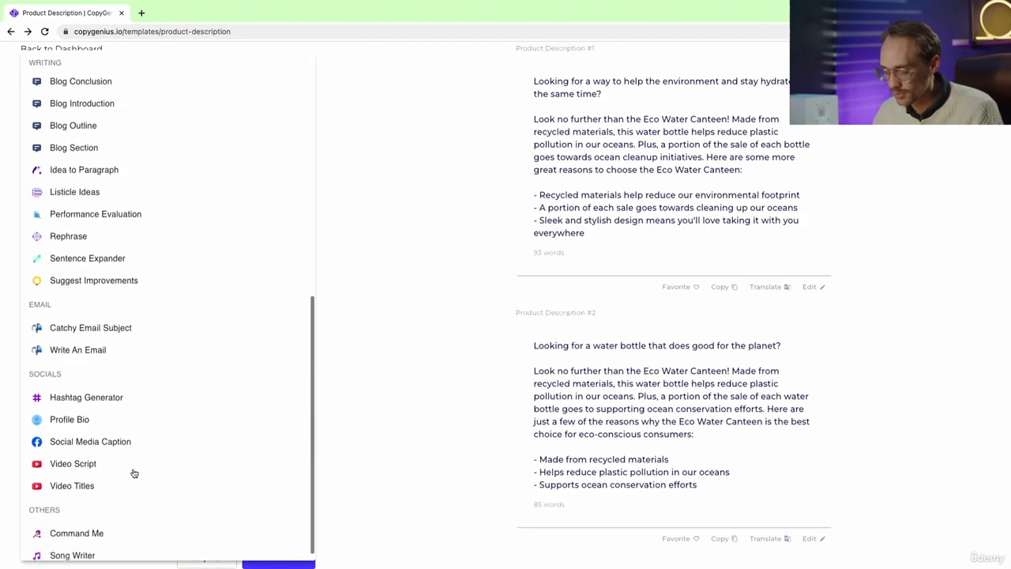